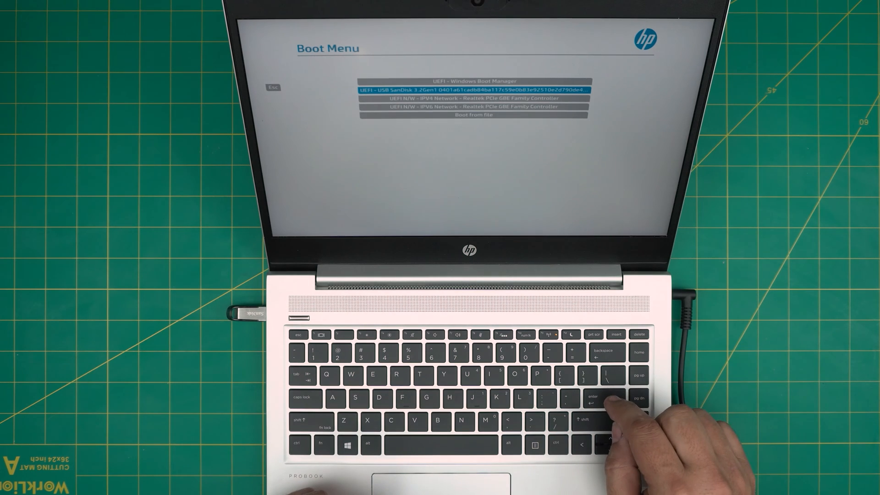
Step: Boot the HP ProBook from the UEFI USB SanDisk entry in the HP Boot Menu
key("enter")
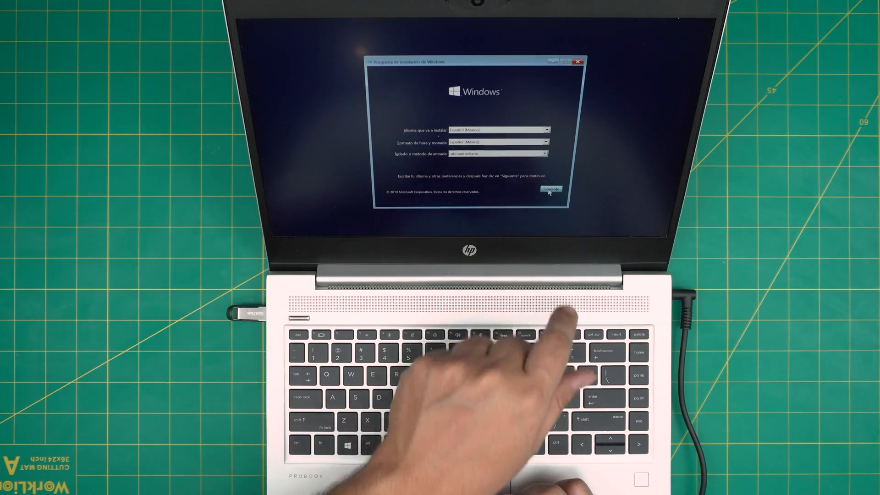
Step: Keep the Español (México) language settings and accept the Windows licence terms
left_click(550, 188)
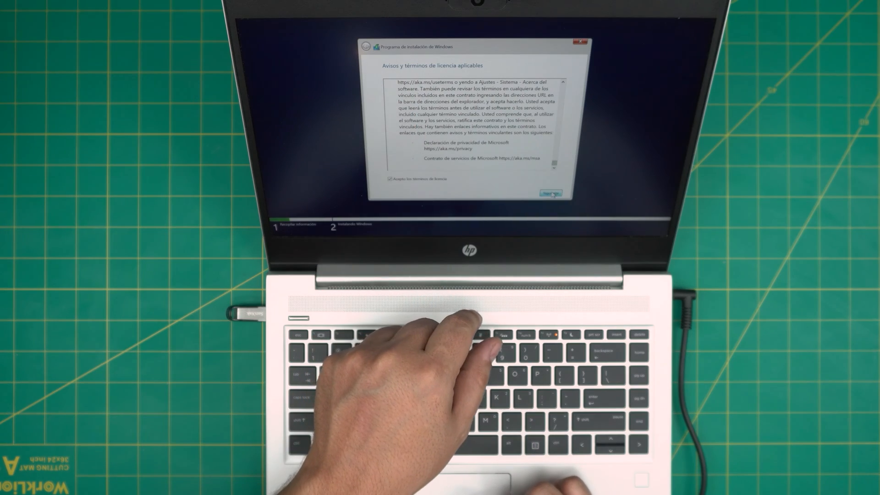
left_click(550, 193)
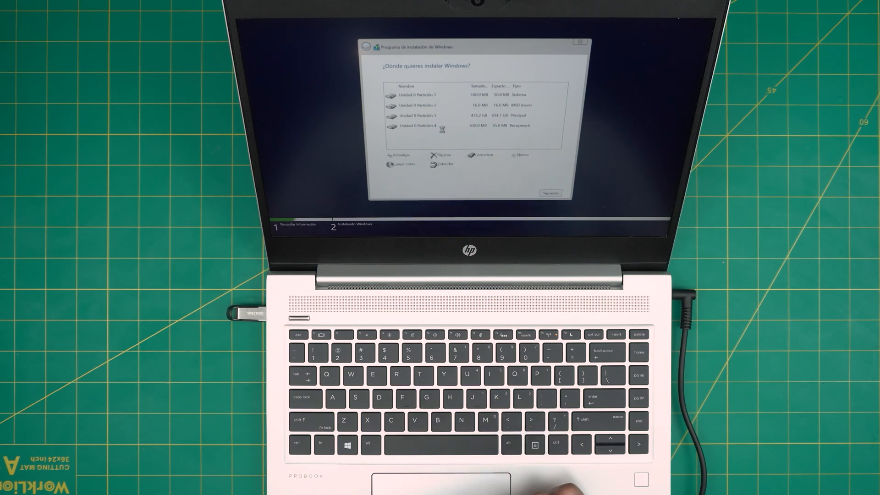
Step: Delete the recovery partition and each remaining partition, confirming every deletion with Aceptar
left_click(472, 115)
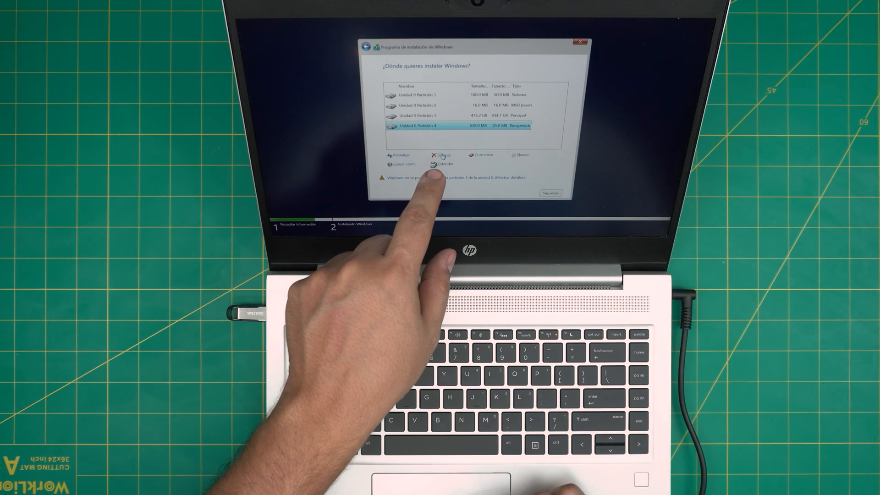
left_click(440, 155)
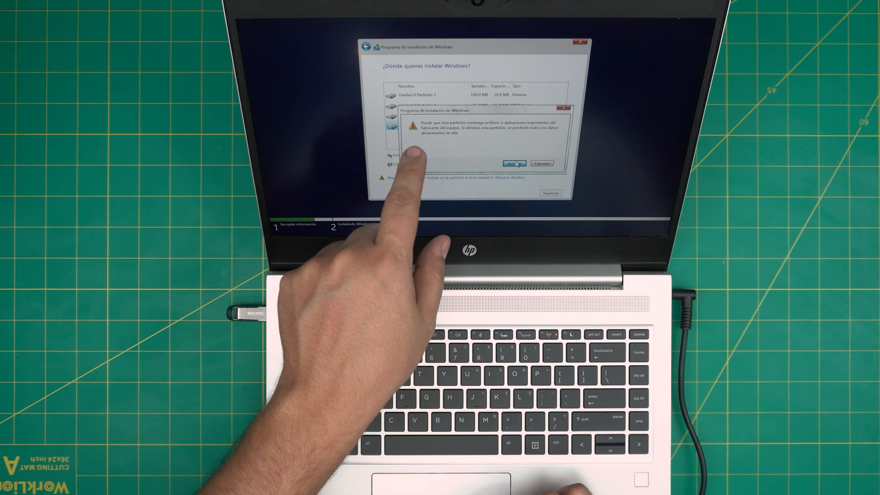
left_click(514, 162)
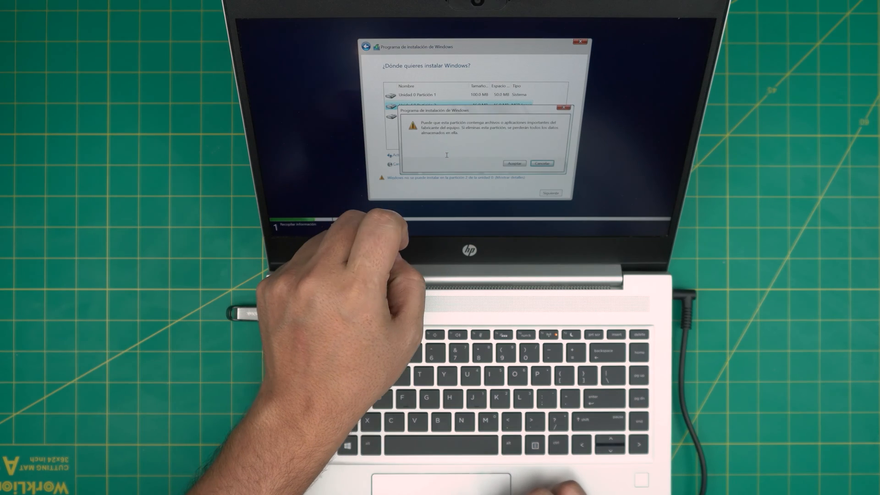
left_click(514, 162)
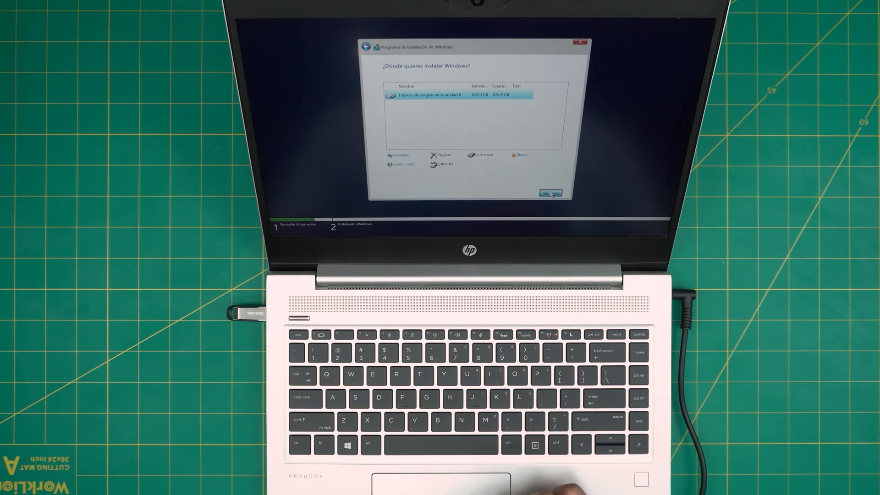
Step: Install Windows onto the 476.9 GB unallocated space
left_click(551, 192)
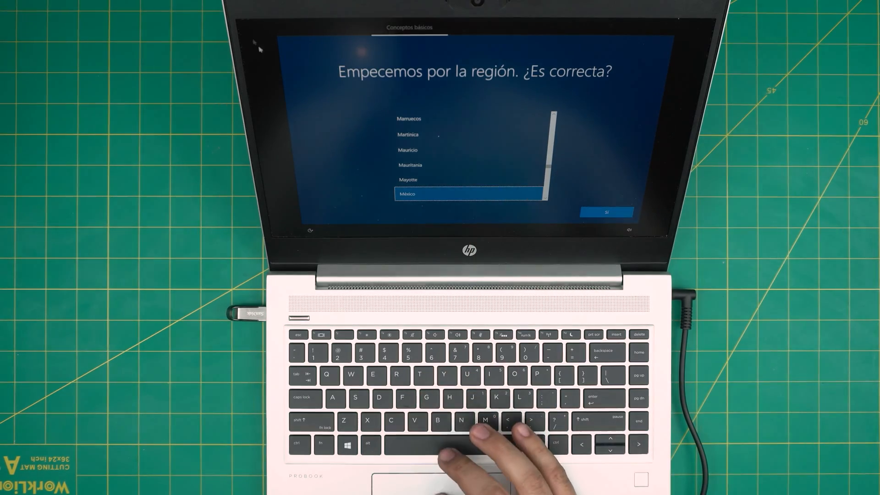
Step: Confirm region México and the Latinoamericano keyboard, skipping a second layout
left_click(607, 210)
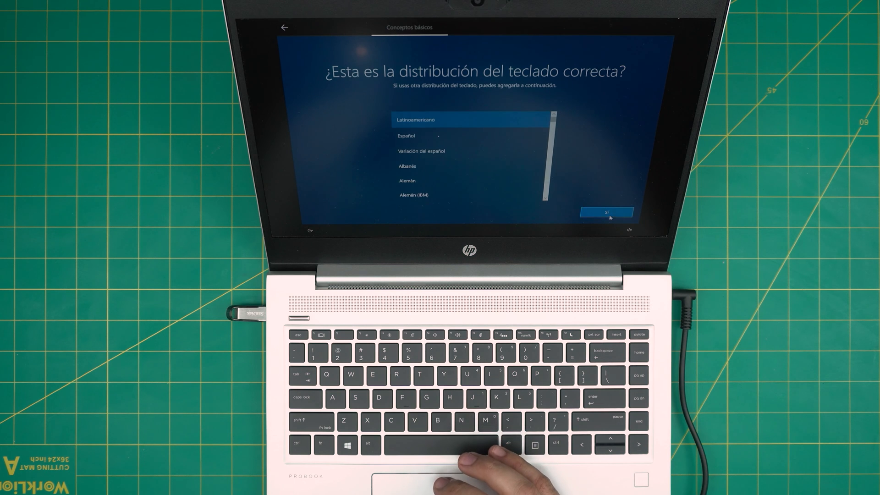
left_click(607, 211)
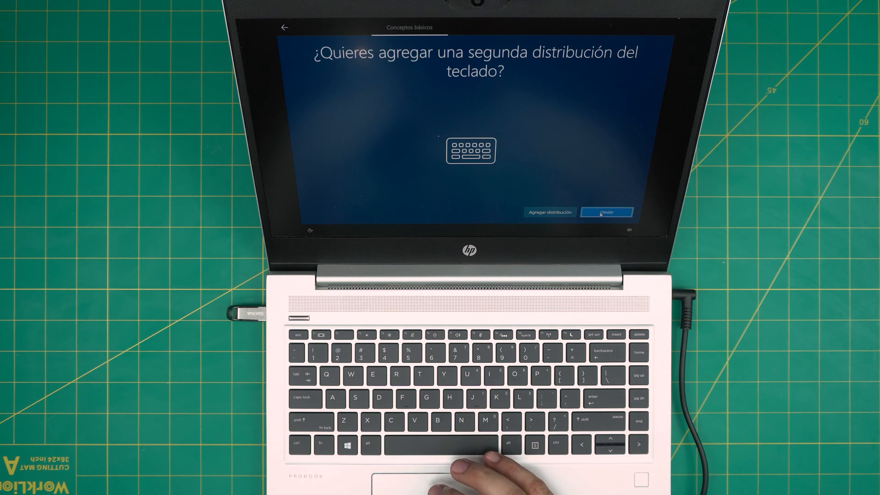
left_click(602, 212)
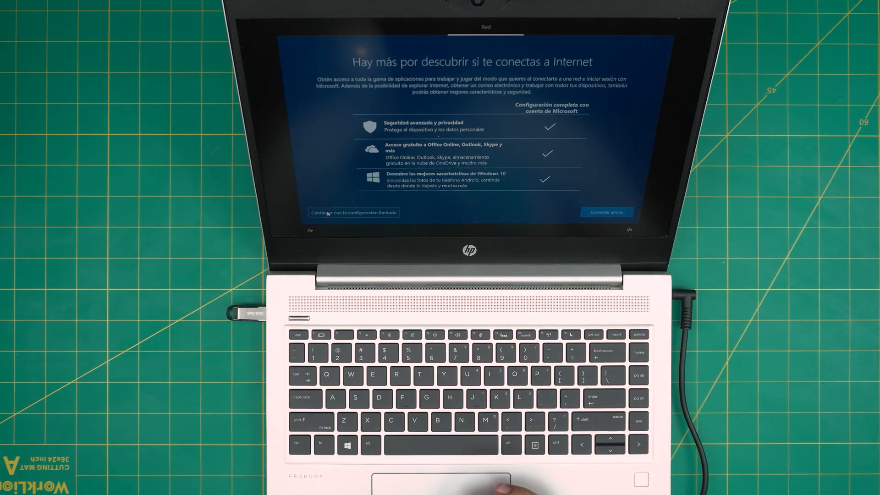
Step: Finish setup offline through 'Continuar con la configuración limitada'
left_click(329, 212)
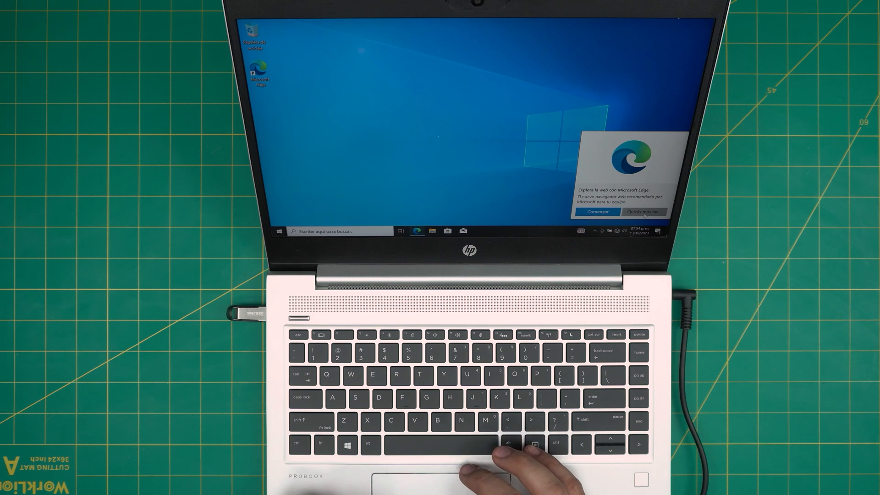
Step: Dismiss the Edge promotion and unpin the placeholder download tiles from Start
left_click(279, 231)
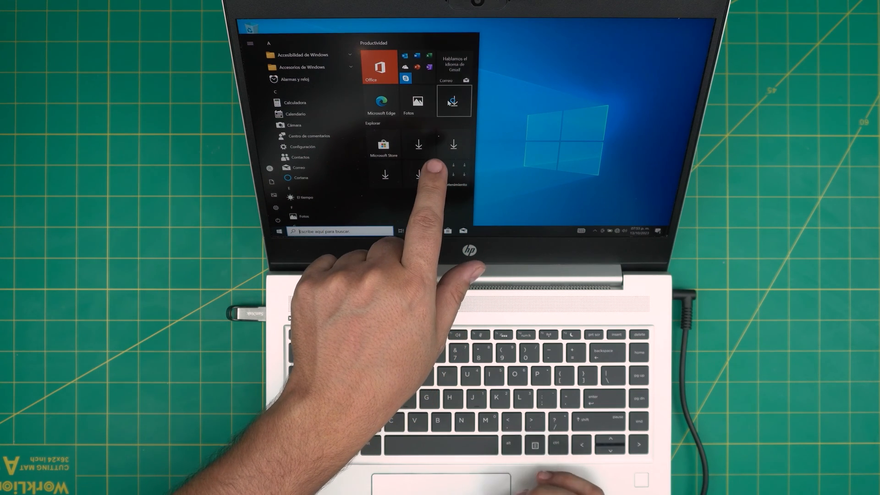
right_click(453, 101)
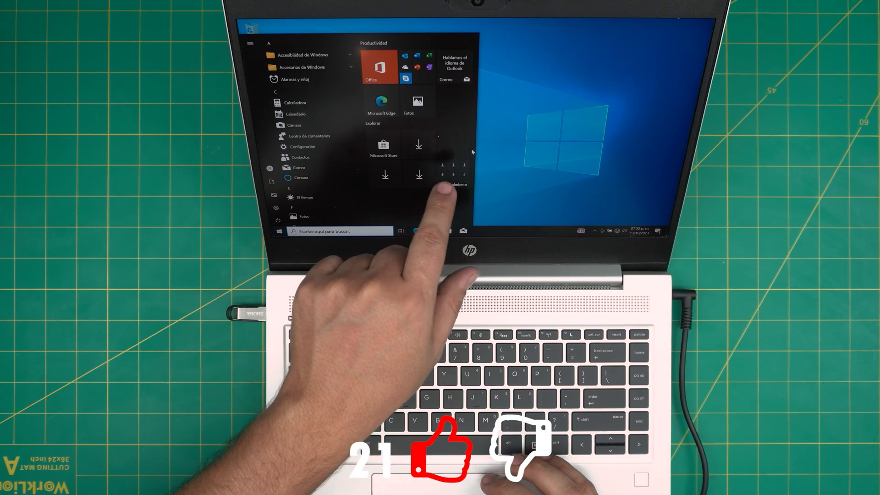
right_click(419, 145)
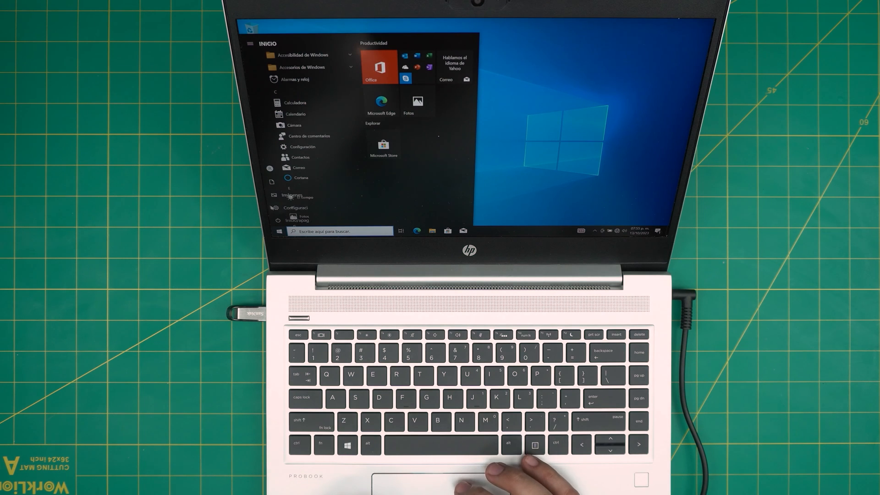
Step: Open Configuración from the Start menu's gear icon
left_click(297, 147)
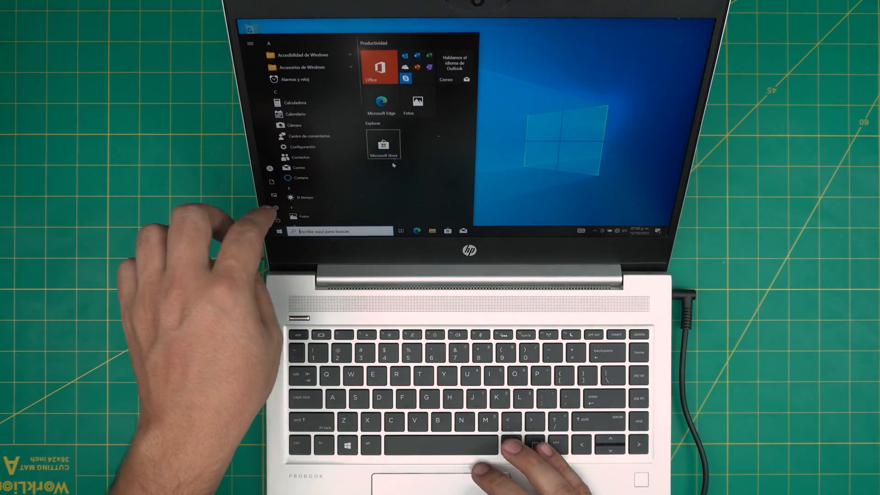
left_click(283, 147)
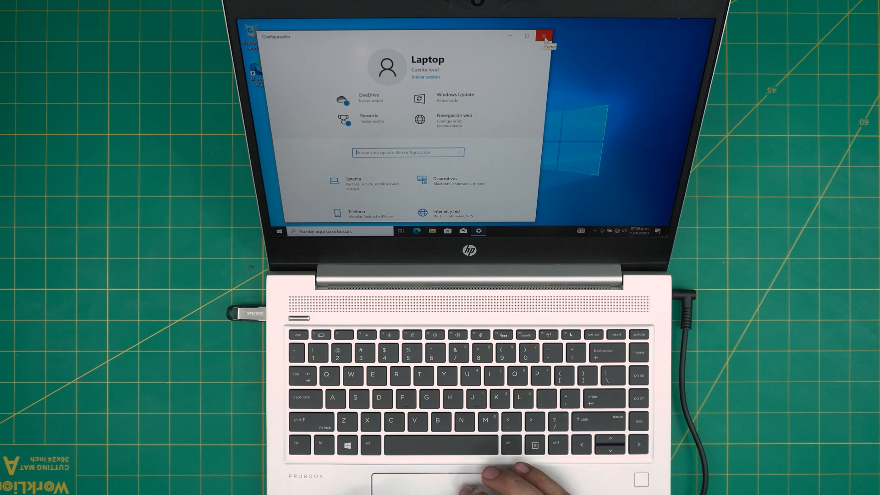
Step: Close Configuración and show the 'Apagar o cerrar sesión' shut-down and restart options
left_click(543, 35)
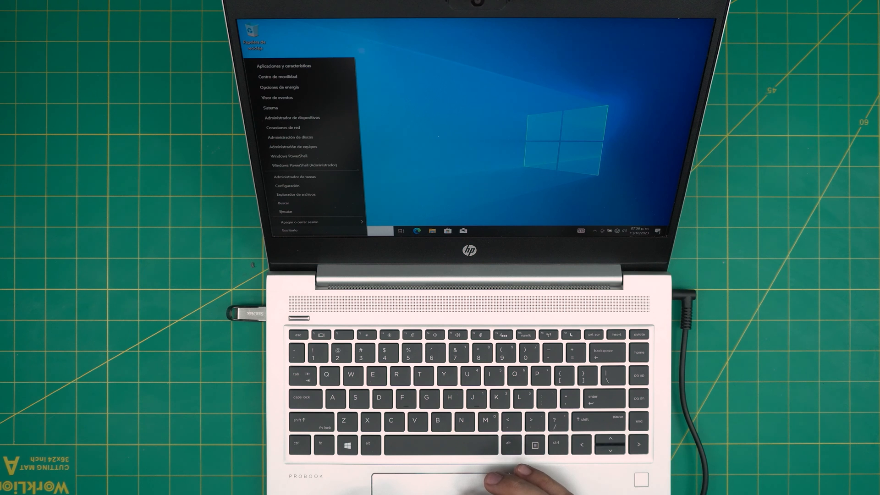
left_click(300, 222)
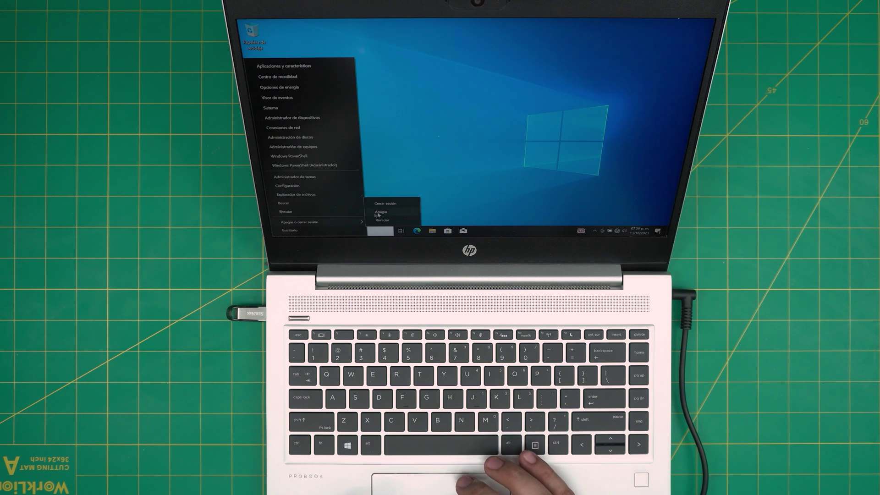